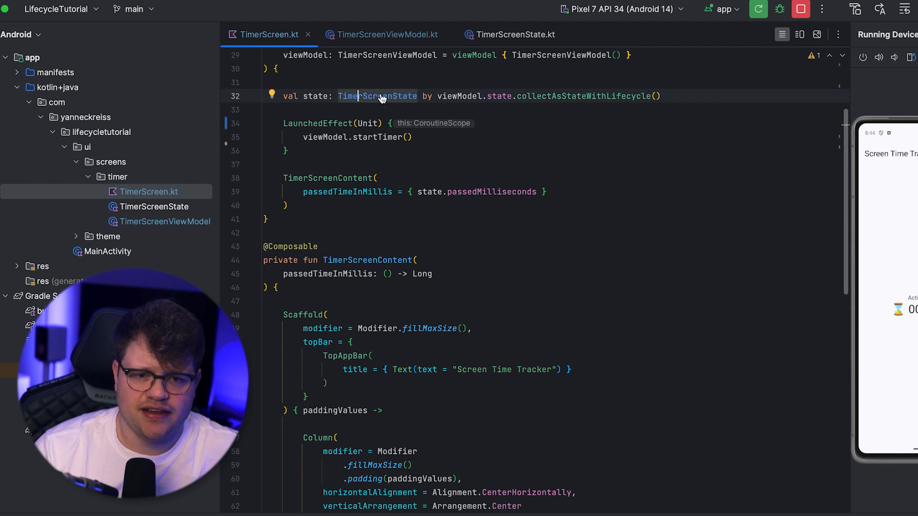
# Review the TimerScreenState, TimerScreenViewModel and TimerScreen files.
pyautogui.click(515, 34)
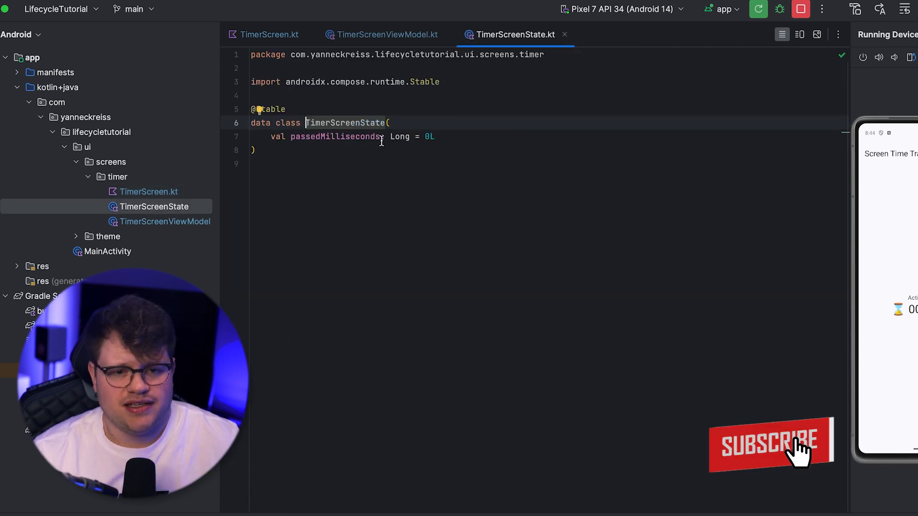
pyautogui.click(269, 34)
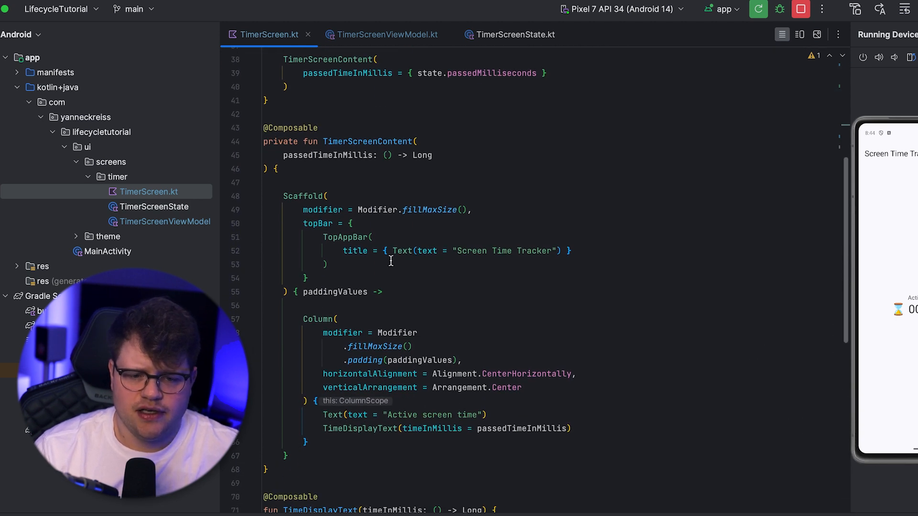
pyautogui.scroll(-3)
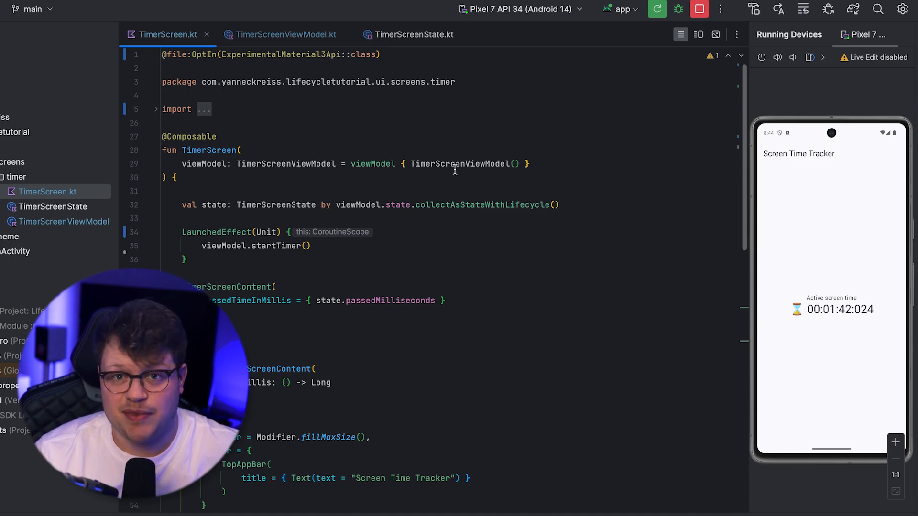
pyautogui.click(286, 34)
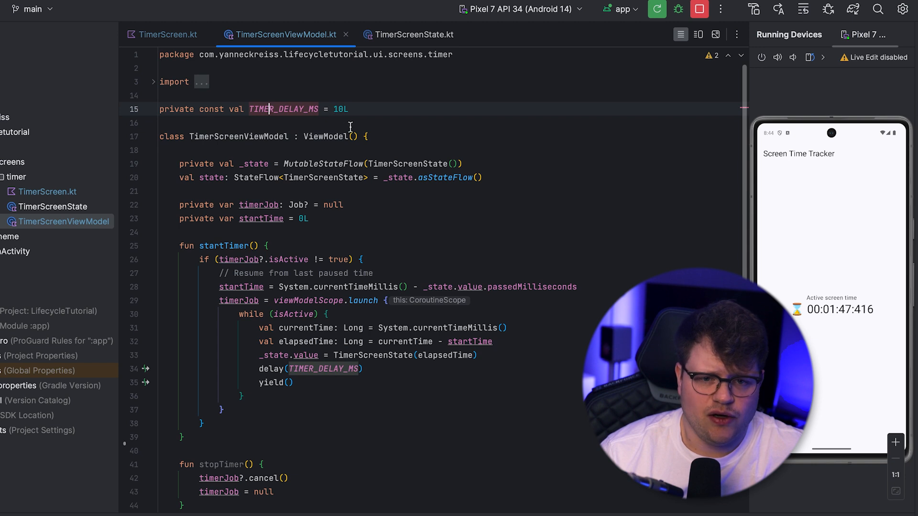
pyautogui.scroll(-3)
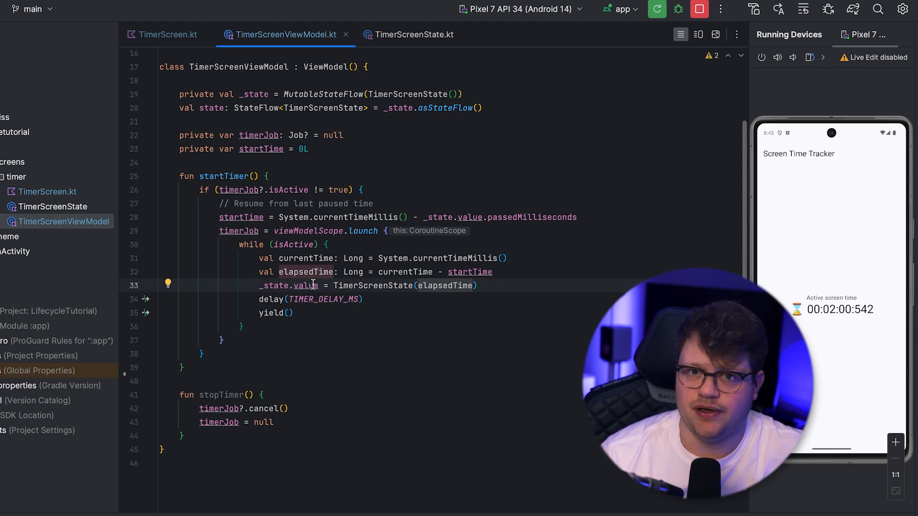
pyautogui.click(168, 35)
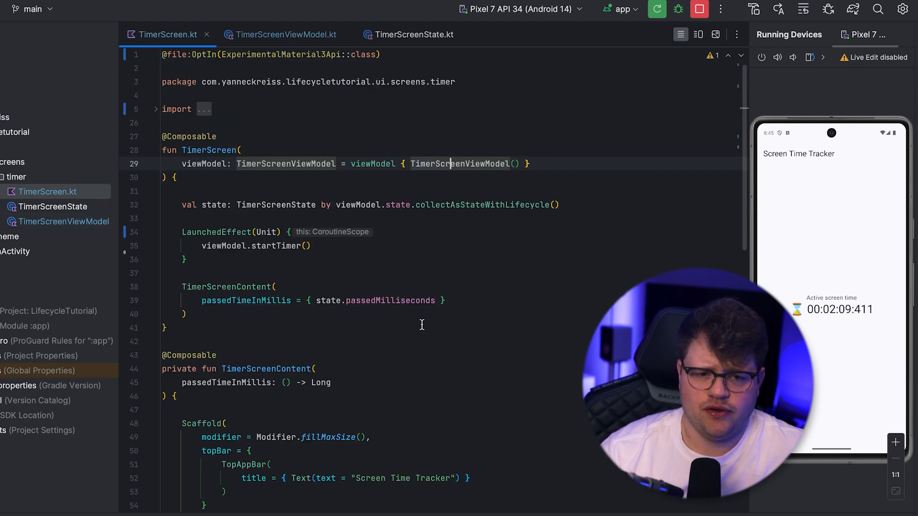
pyautogui.scroll(-3)
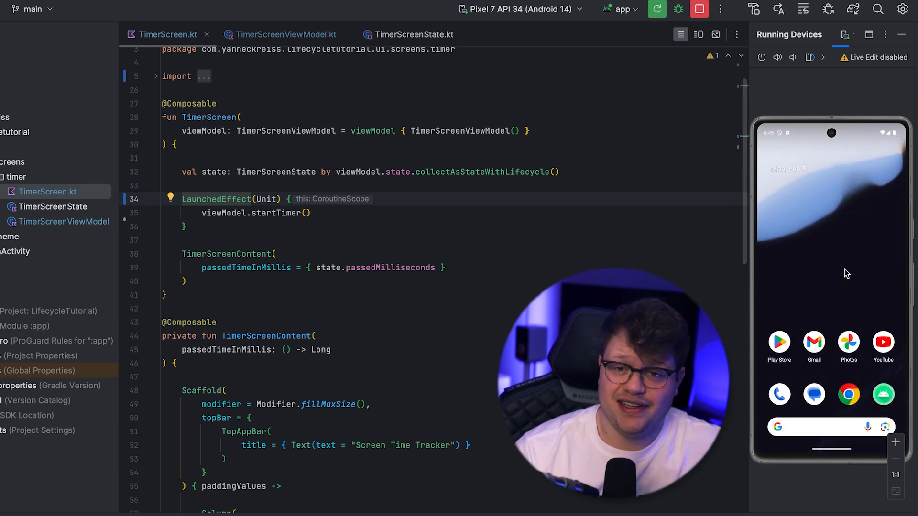
pyautogui.moveTo(865, 311)
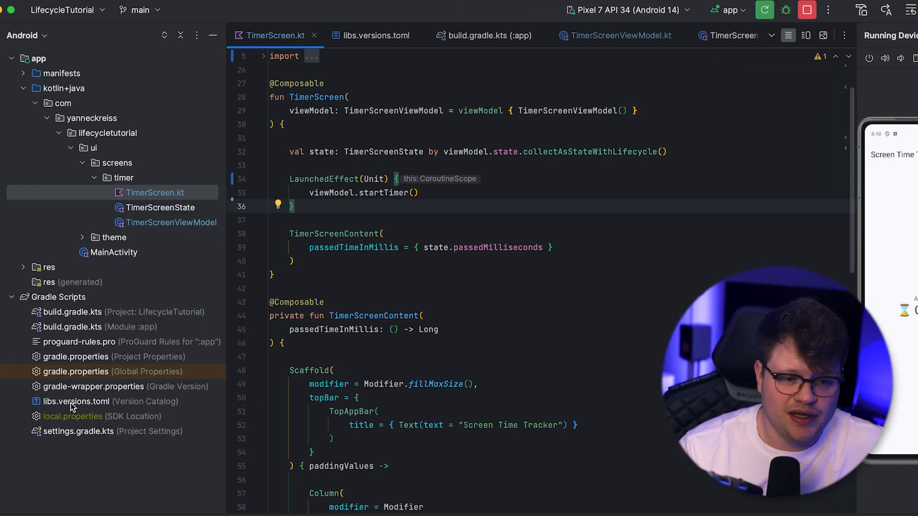
# Check the lifecycle implementation lines in libs.versions.toml and build.gradle.kts (:app), then sync.
pyautogui.click(375, 36)
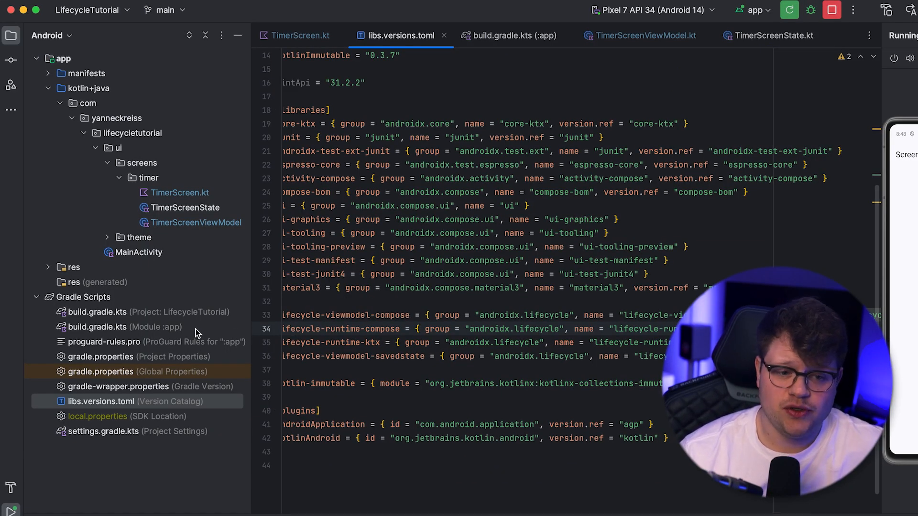
pyautogui.click(124, 327)
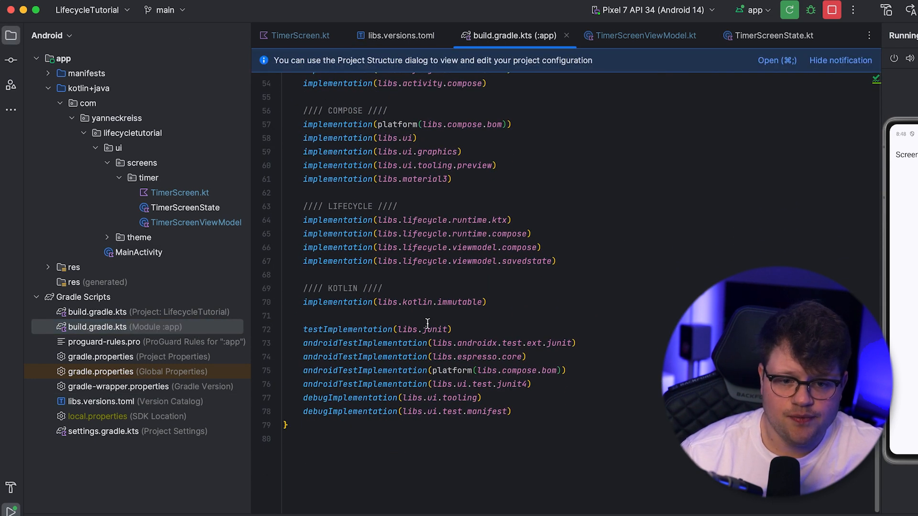
pyautogui.tripleClick(422, 247)
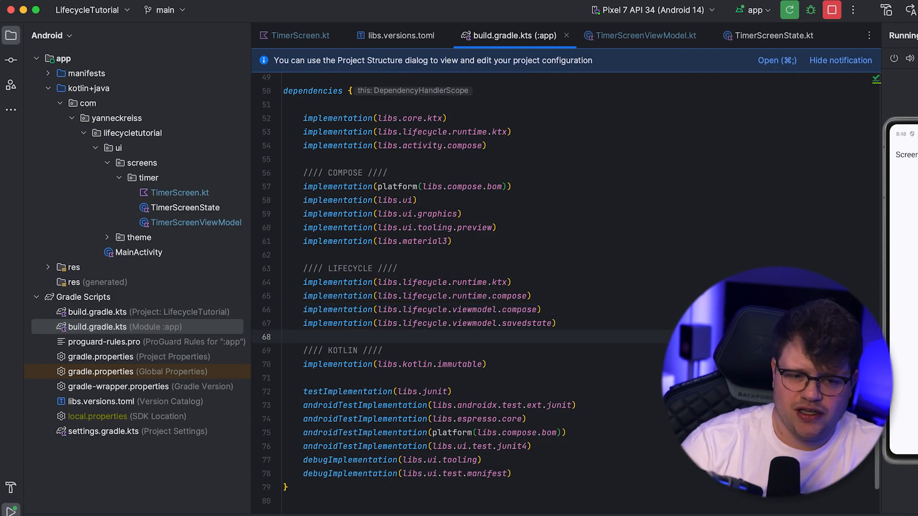
pyautogui.write('implementation("androidx.lifecycle:lifecycle-viewmodel-compose')
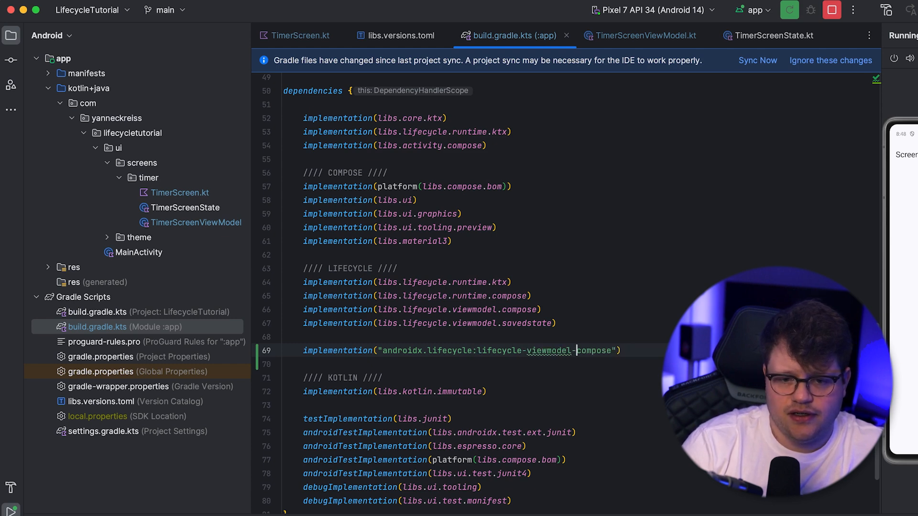
pyautogui.write(':2')
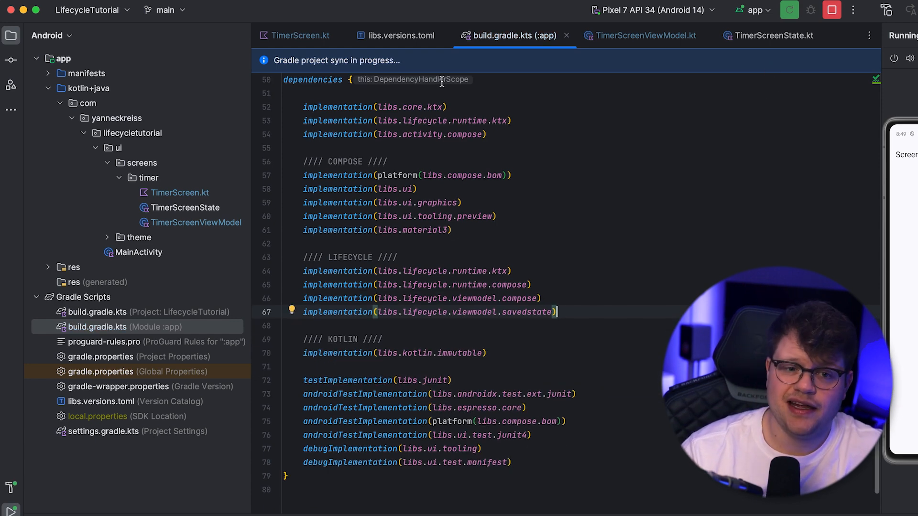
pyautogui.click(299, 36)
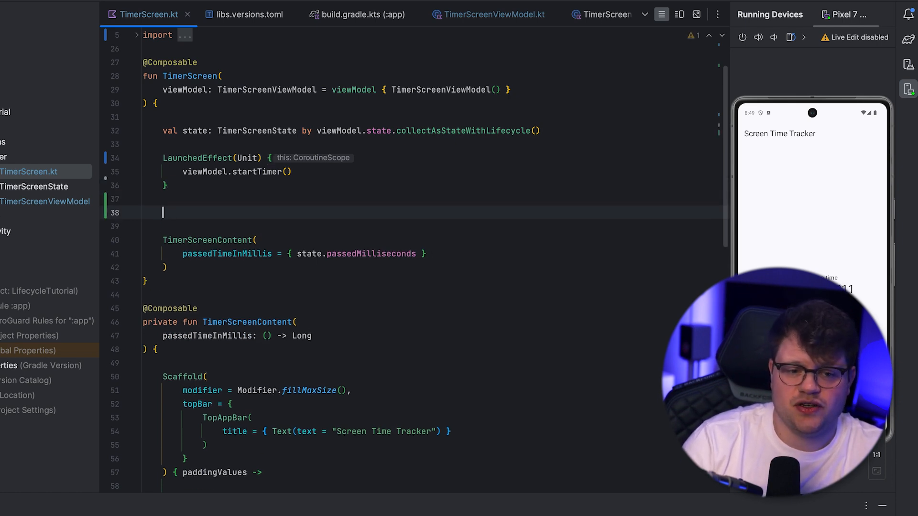
# Add a LifecycleResumeEffect block calling viewModel.startTimer() on resume.
pyautogui.write('Life')
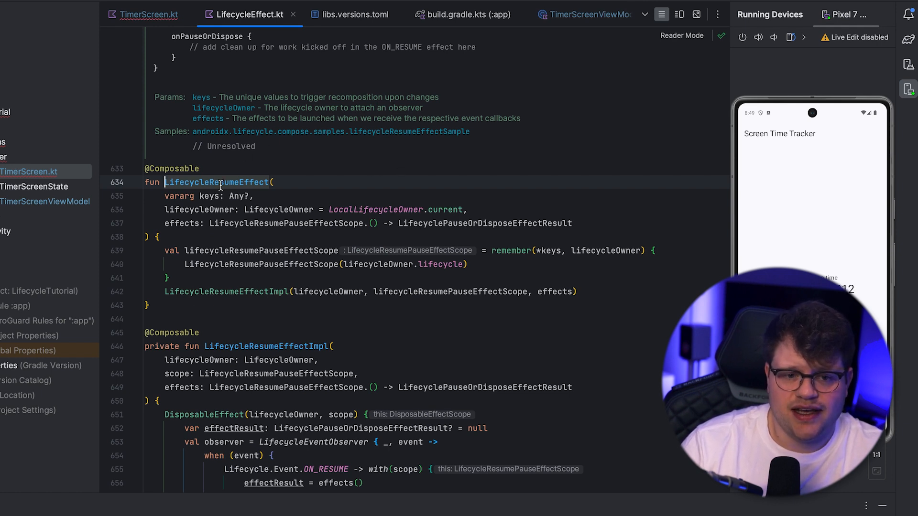
pyautogui.click(199, 209)
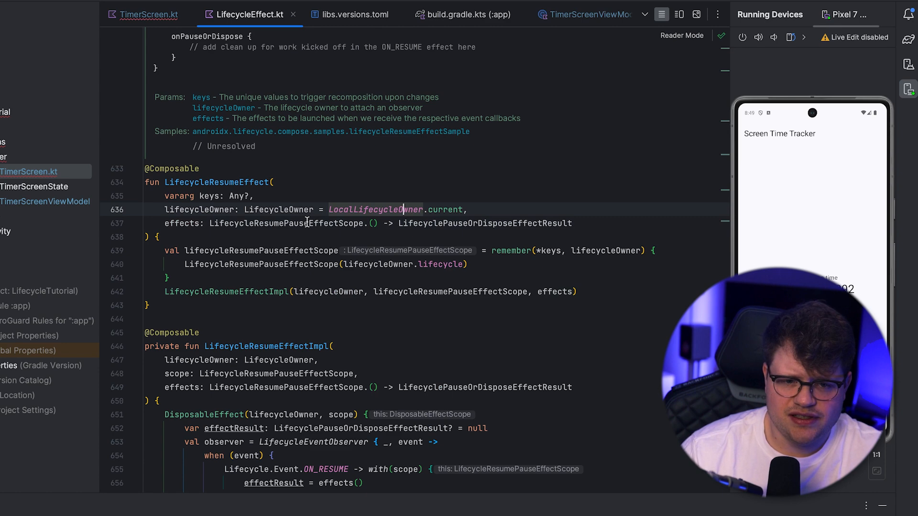
pyautogui.click(149, 15)
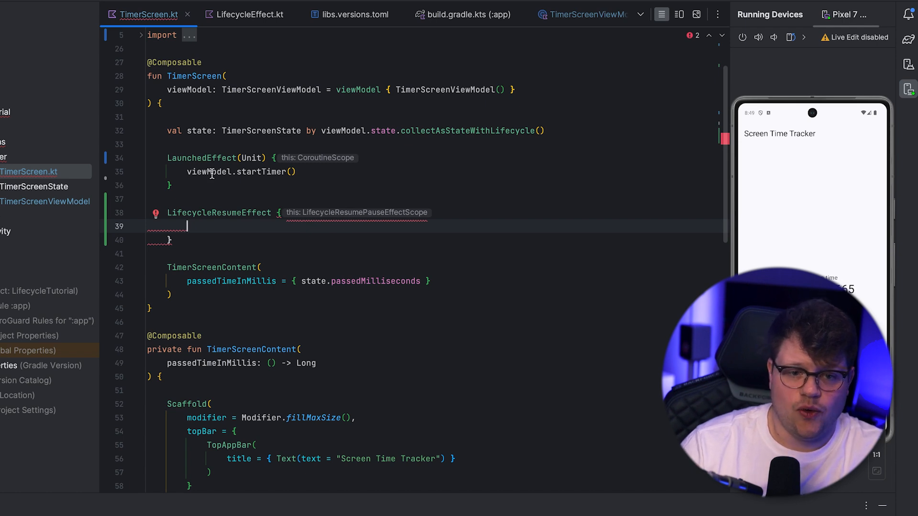
pyautogui.write('viewModel.startTimer()')
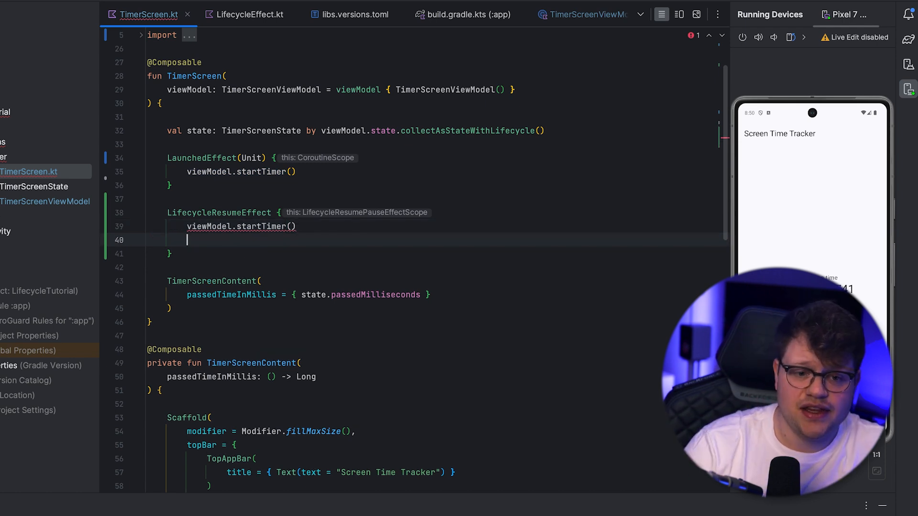
# Add onPauseOrDispose { viewModel.stopTimer() } and delete the old LaunchedEffect block.
pyautogui.write('onPauseOrDispose {')
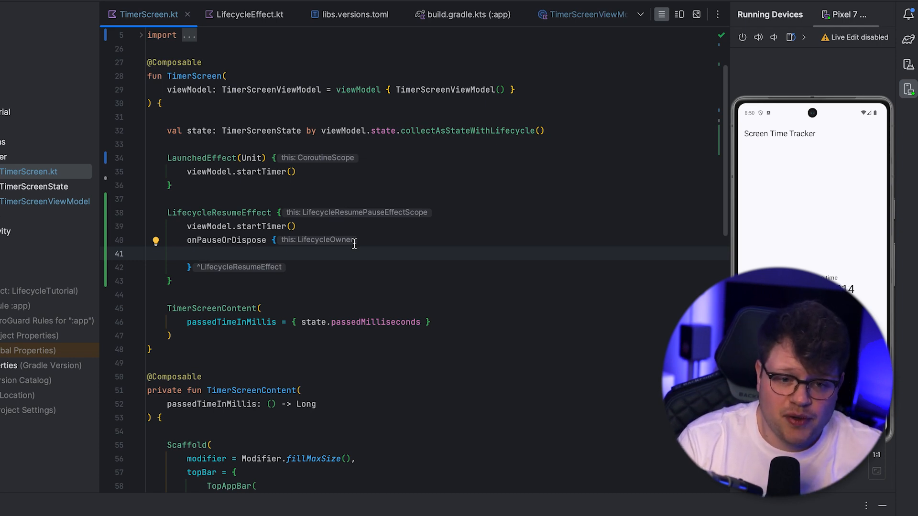
pyautogui.write('viewModel')
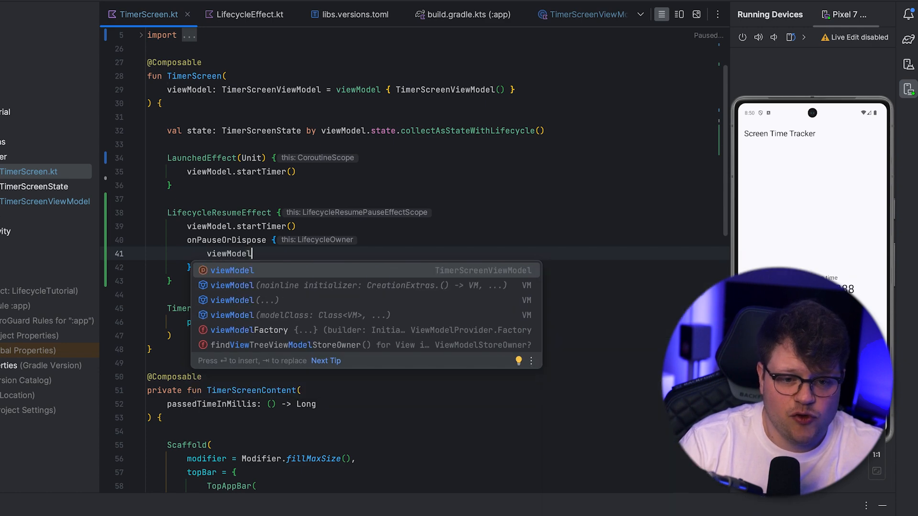
pyautogui.write('.stopTimer()')
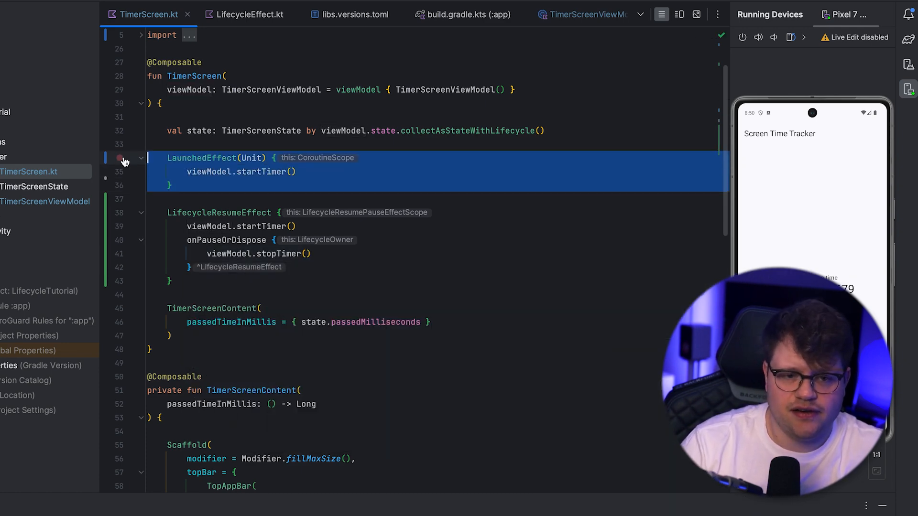
pyautogui.press('Delete')
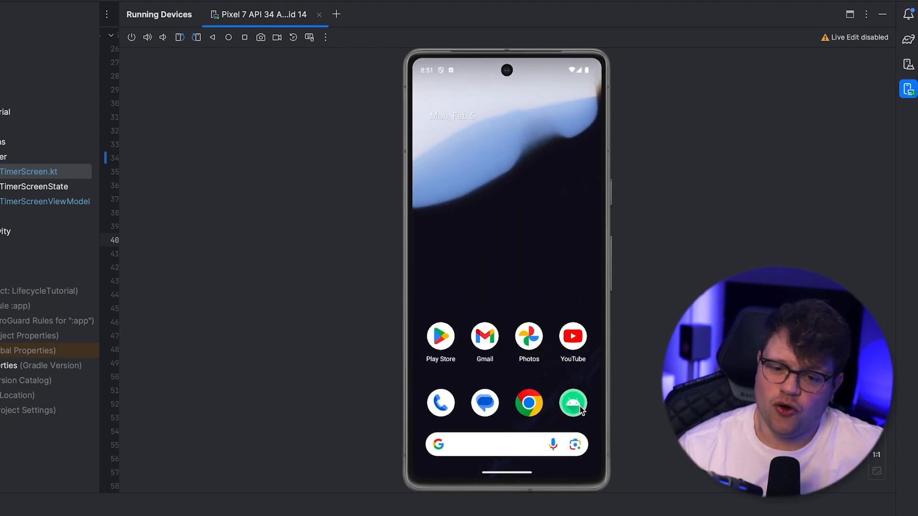
pyautogui.moveTo(529, 458)
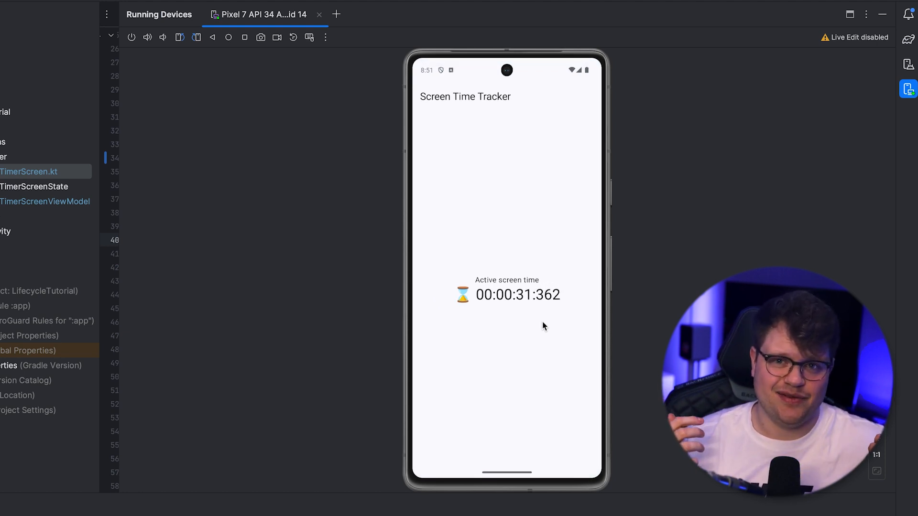
# Reopen the app on the Pixel 7 emulator and watch the timer resume around 31 seconds.
pyautogui.click(150, 14)
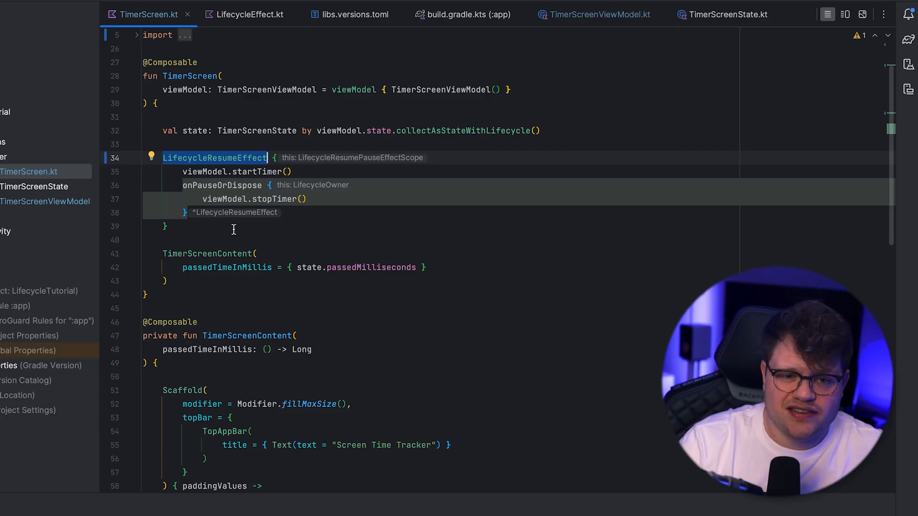
# Replace LifecycleResumeEffect with LifecycleEventEffect(Lifecycle.Event.ON_RESUME) { viewModel.startTimer() }.
pyautogui.write('Lifecycle {')
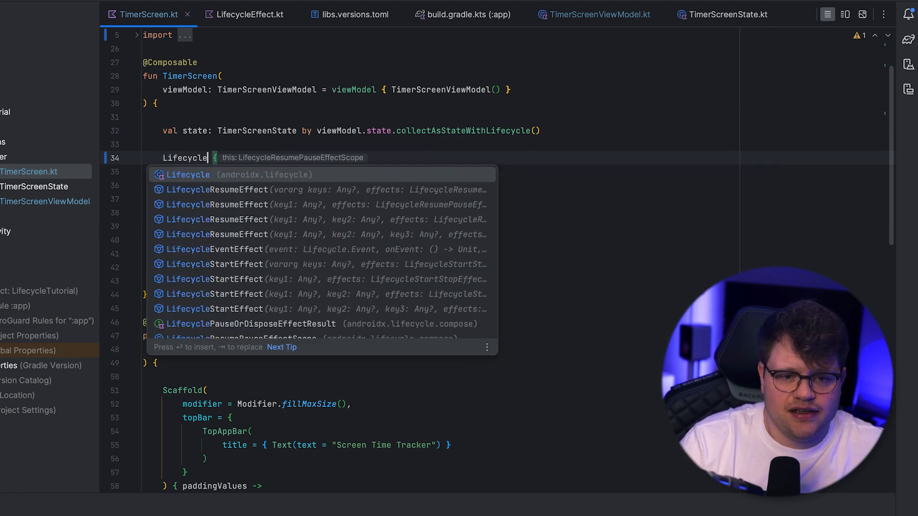
pyautogui.write('Start')
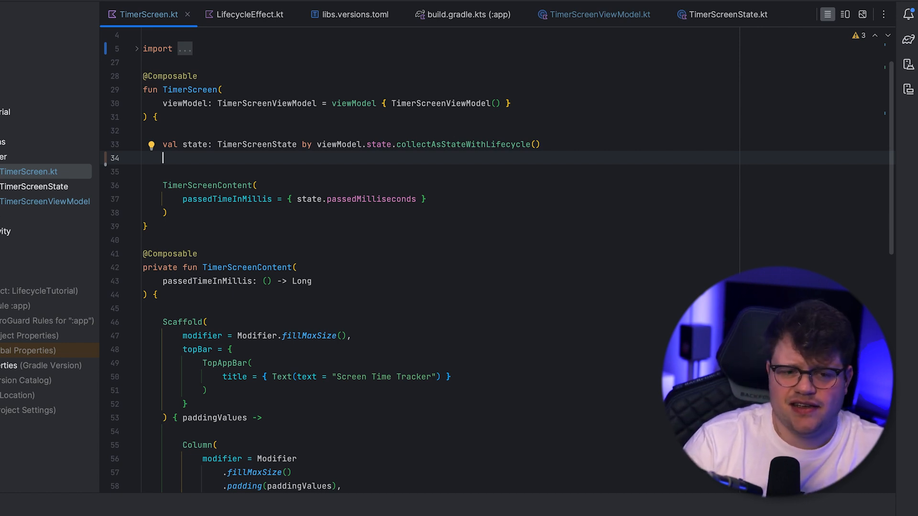
pyautogui.write('Li')
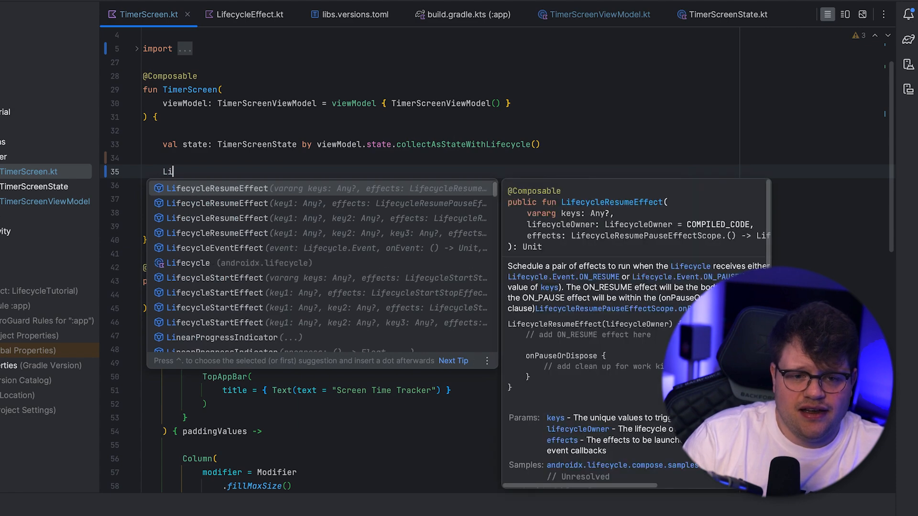
pyautogui.write('fecycleEventEffect(event = ) {')
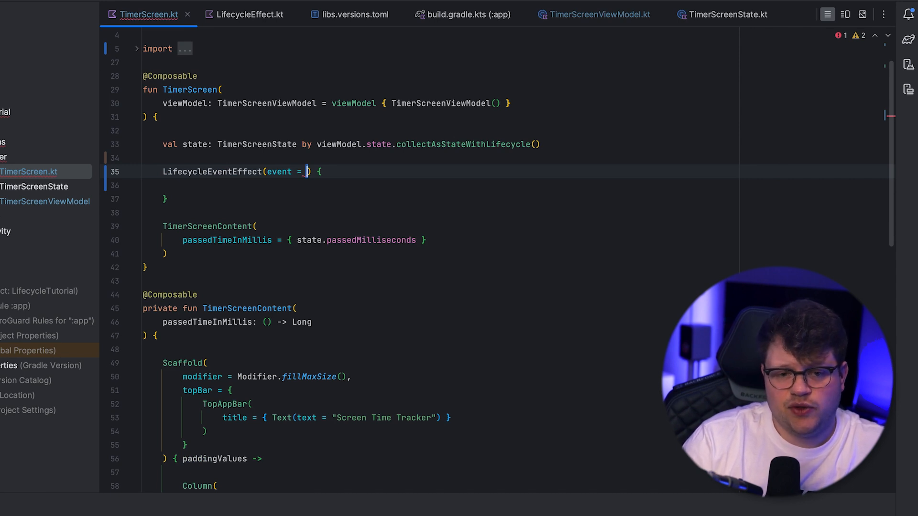
pyautogui.write('Event.ON_RESUME')
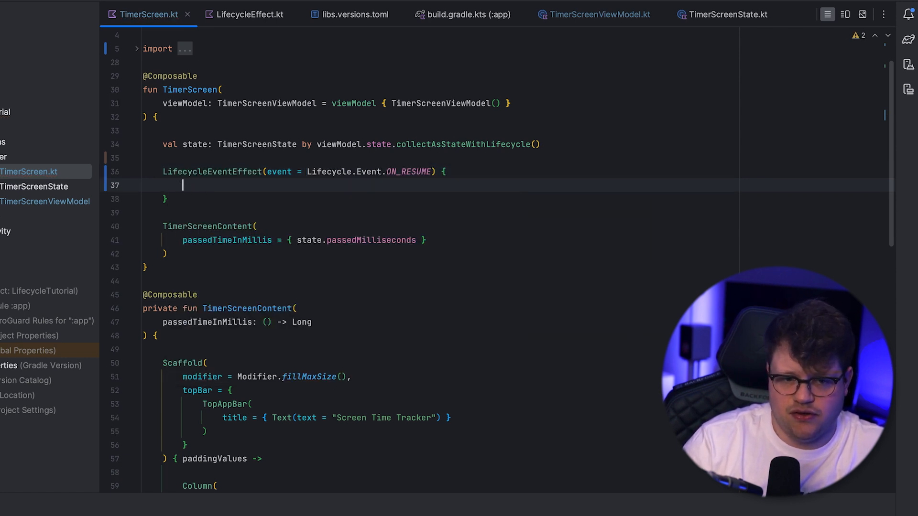
pyautogui.write('viewModel.startTimer(')
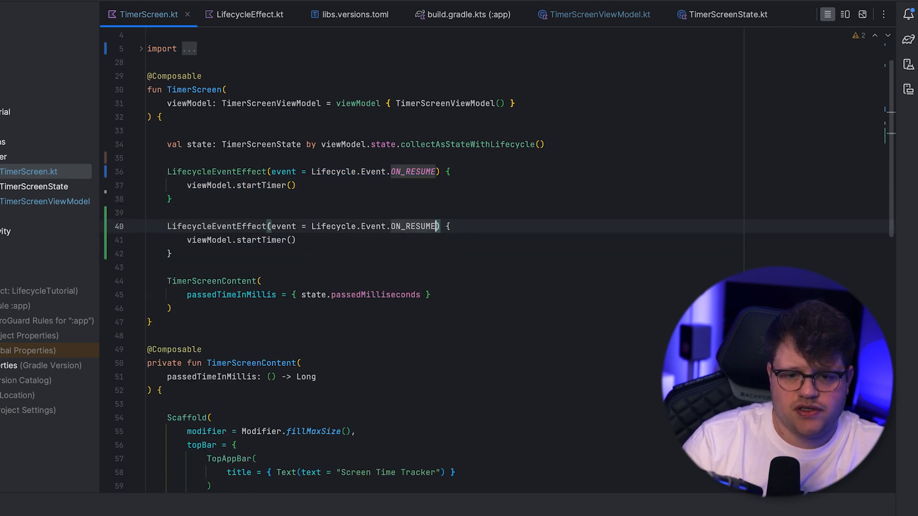
# Change the duplicated effect's event to ON_PAUSE.
pyautogui.write('ON_PA')
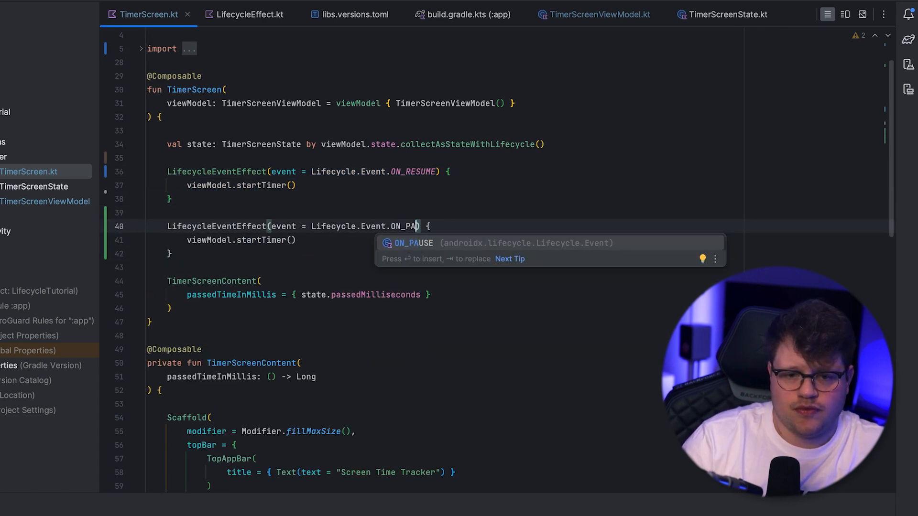